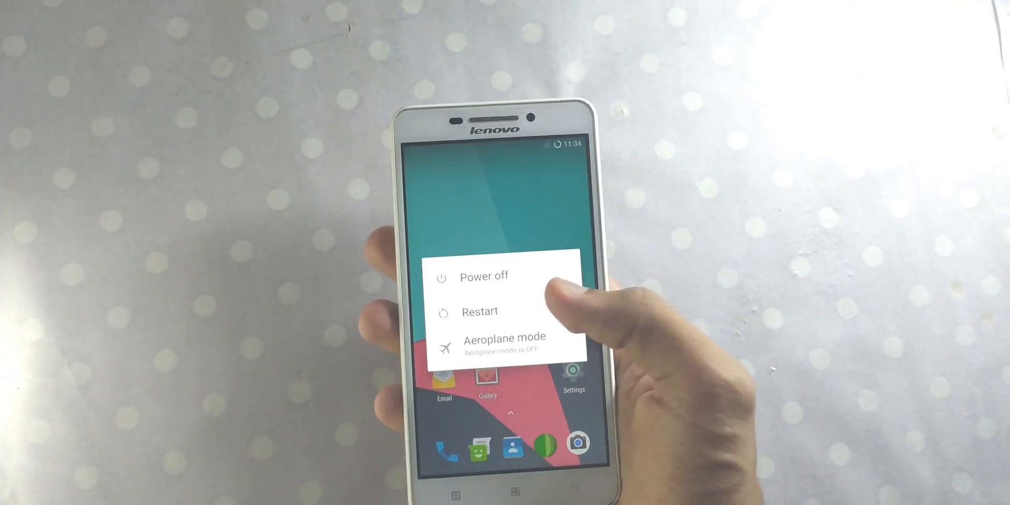
Restart the Lenovo phone from the power menu into recovery mode
left_click(479, 311)
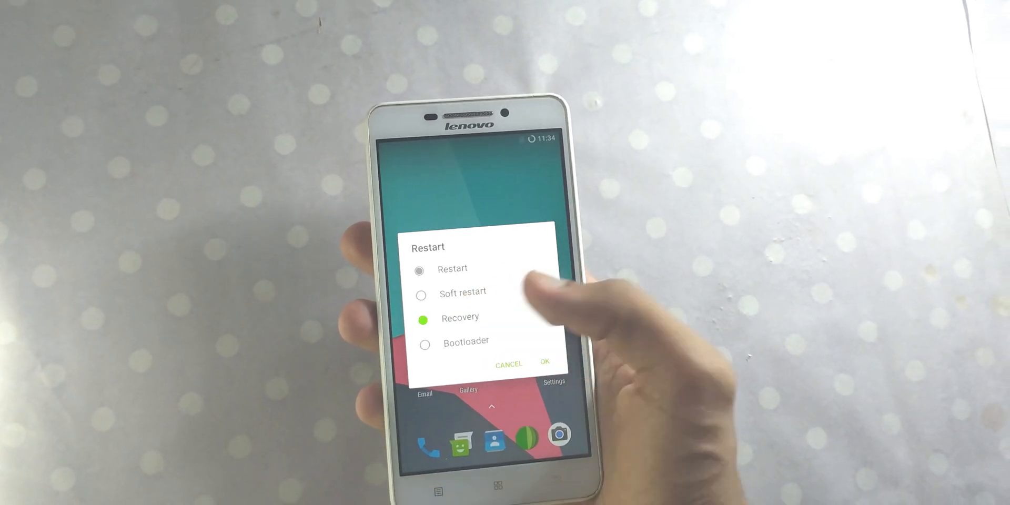
left_click(545, 363)
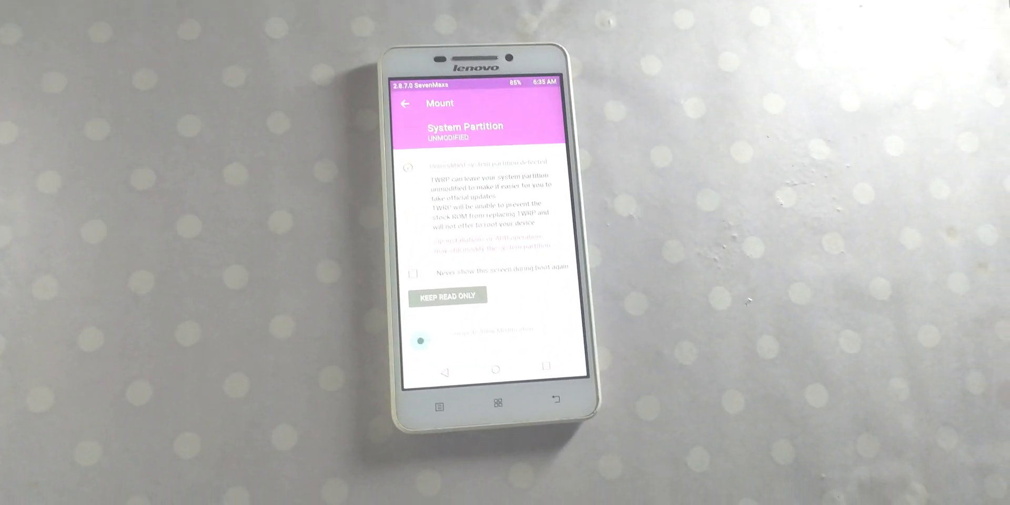
Dismiss the system partition mount prompt and reach the Advanced Wipe partition list
left_click(447, 295)
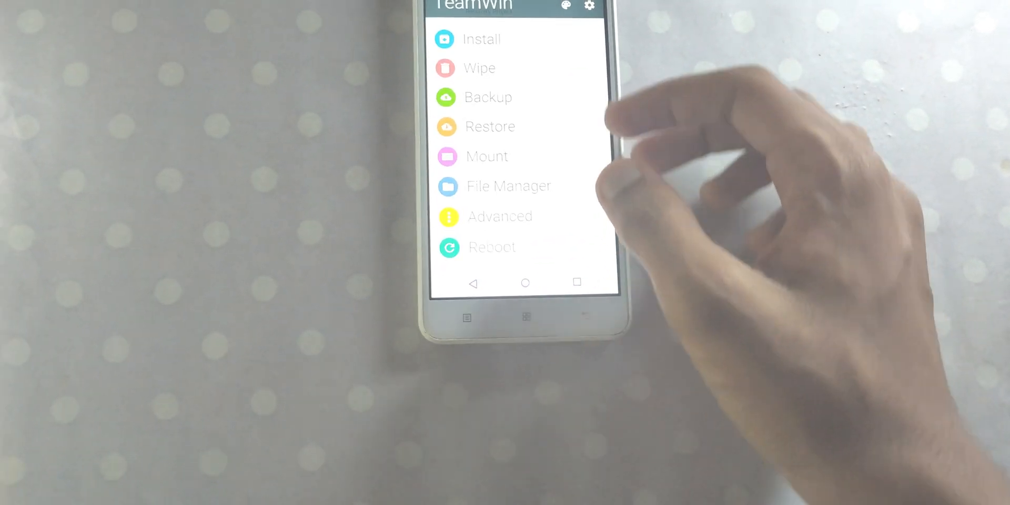
left_click(480, 68)
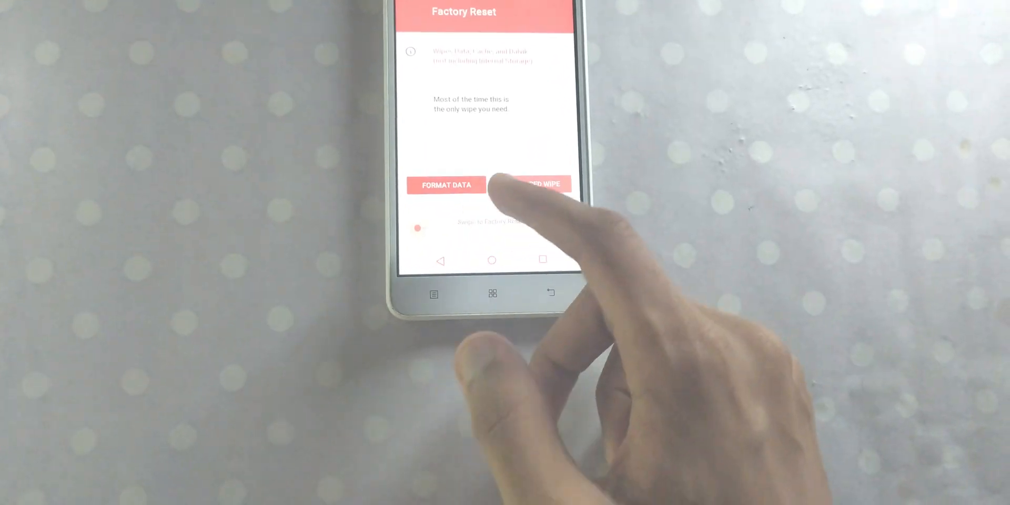
left_click(539, 184)
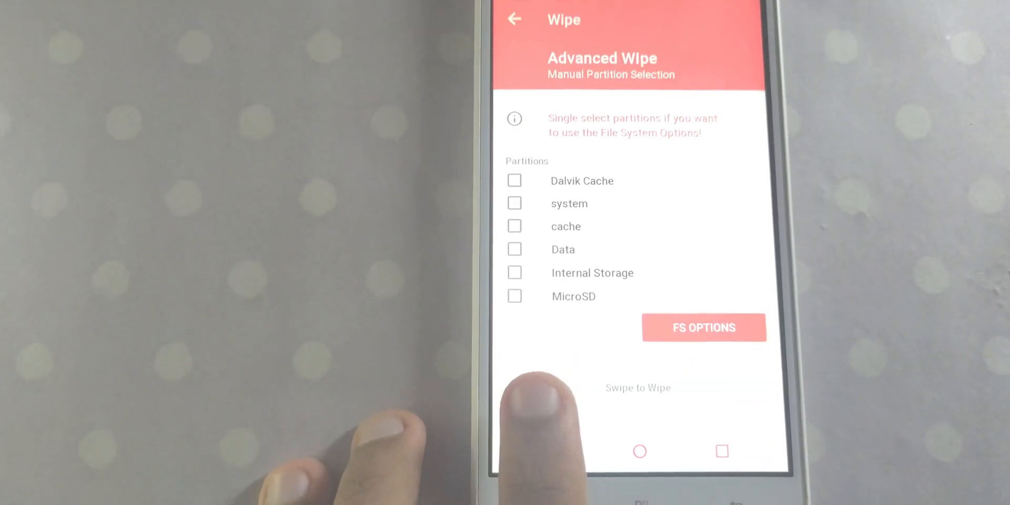
From the main menu, select the CM13.0 zip on the external SD card for install
left_click(513, 19)
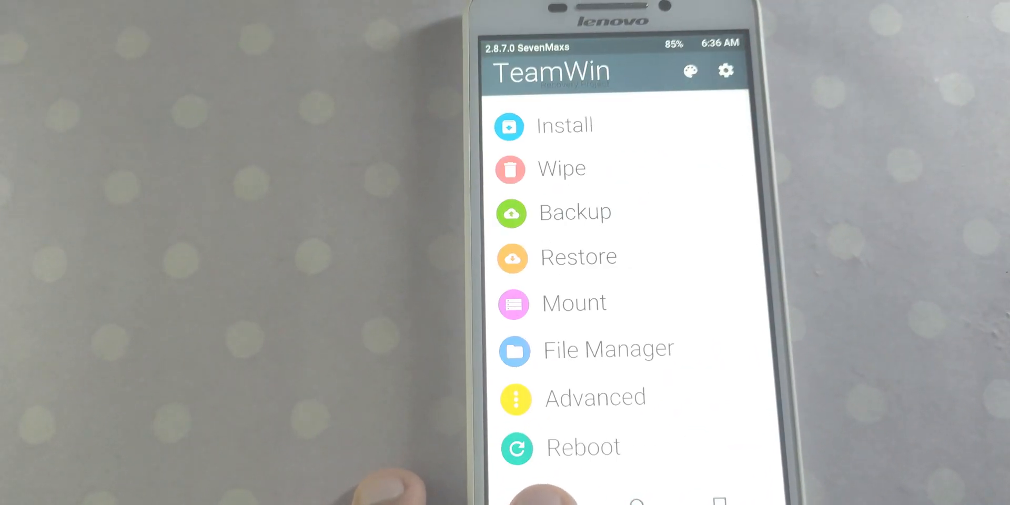
left_click(564, 126)
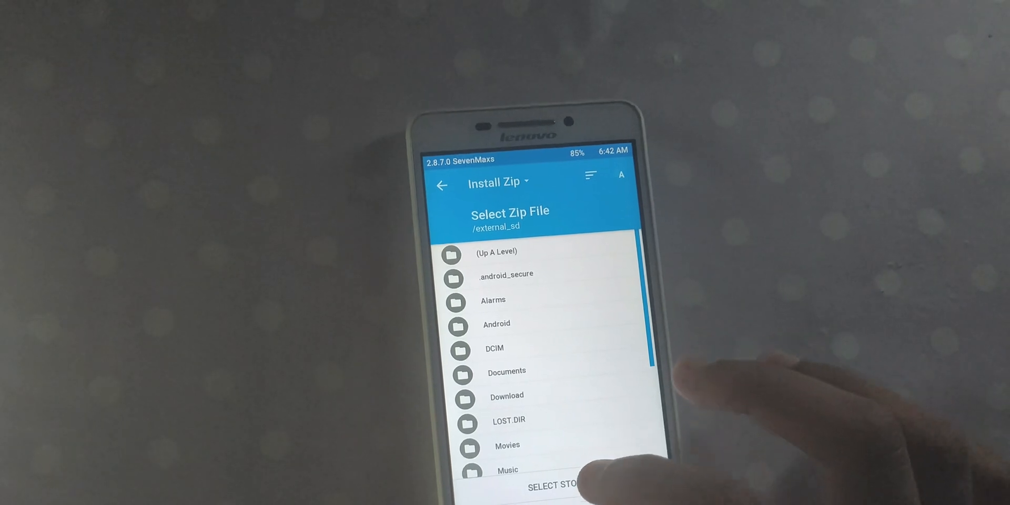
scroll("down", 3)
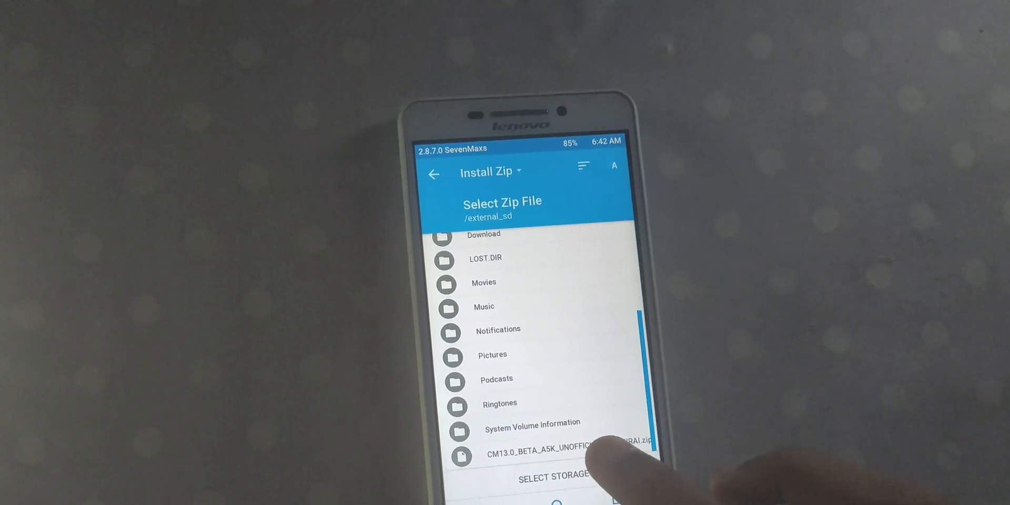
left_click(555, 451)
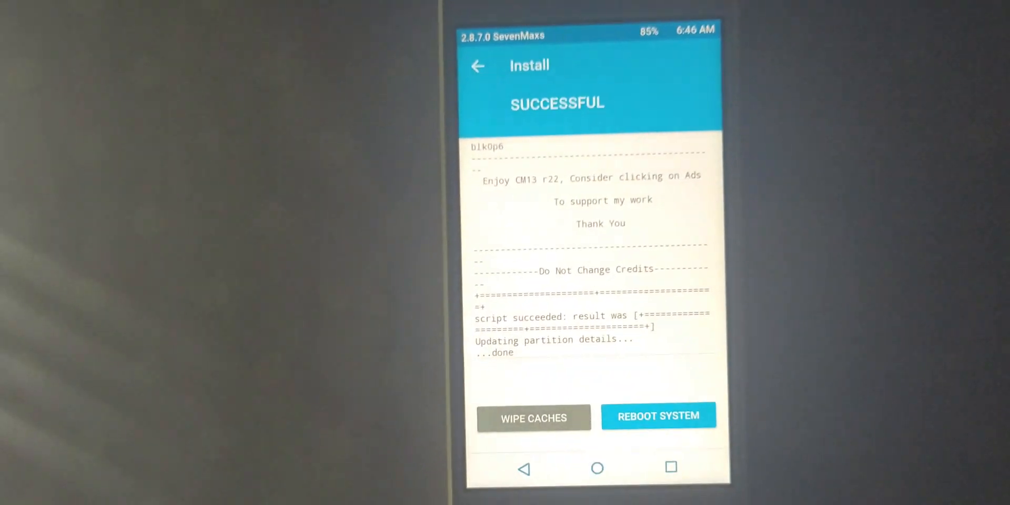
left_click(657, 416)
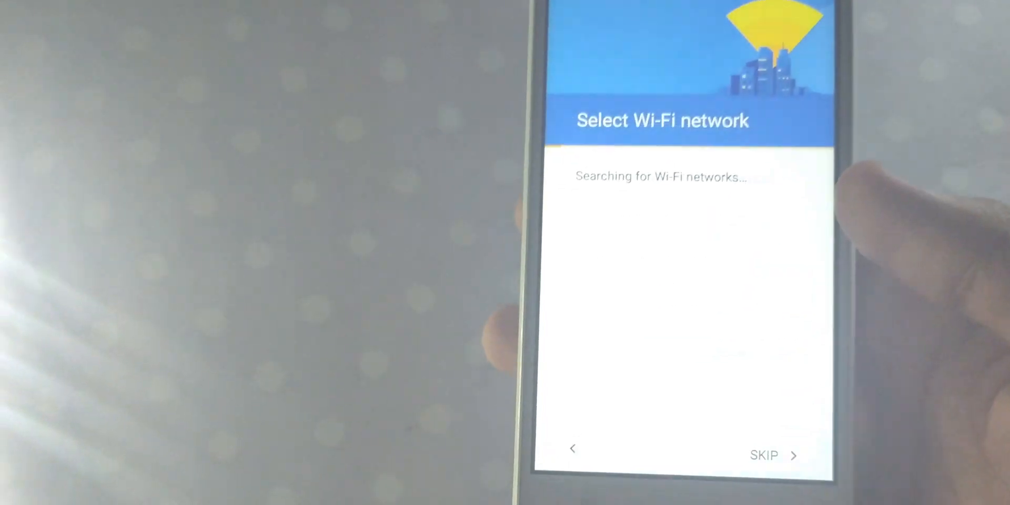
Skip Wi-Fi setup to reach the location services page
left_click(764, 455)
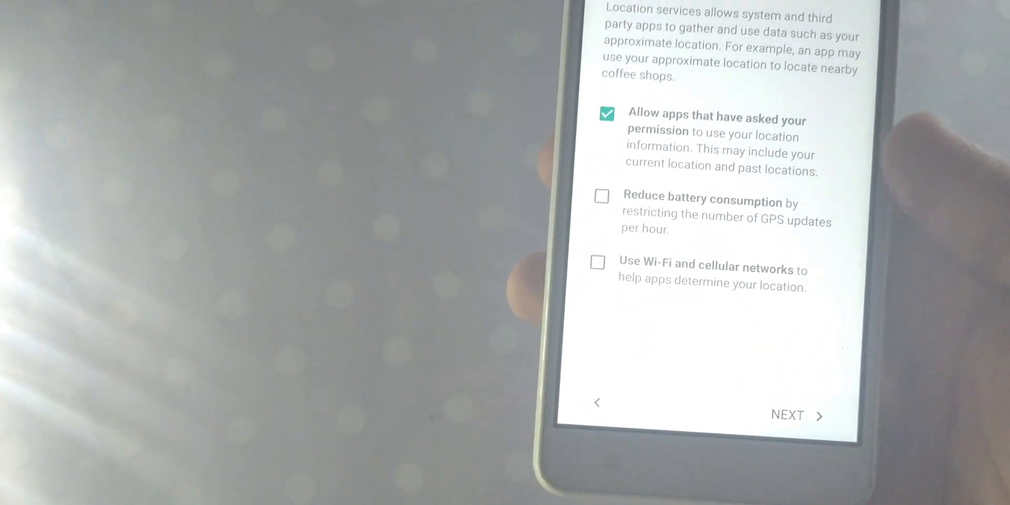